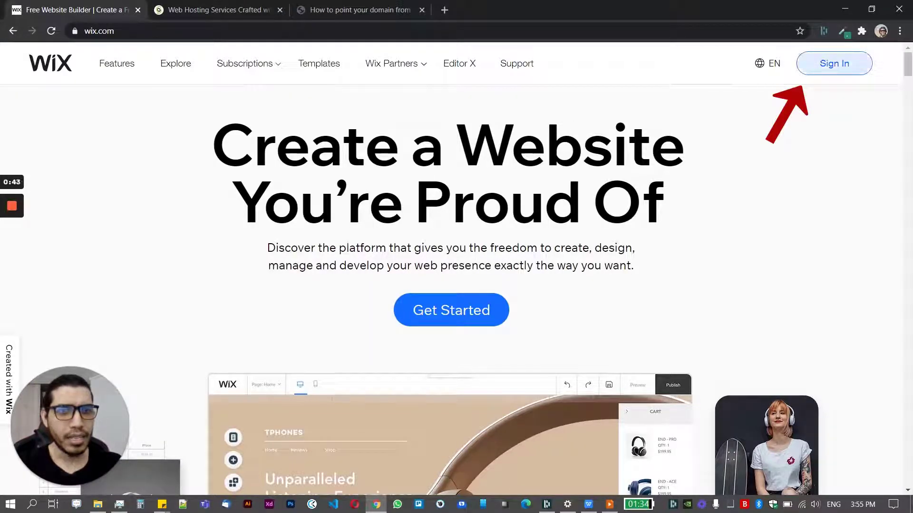
click(833, 62)
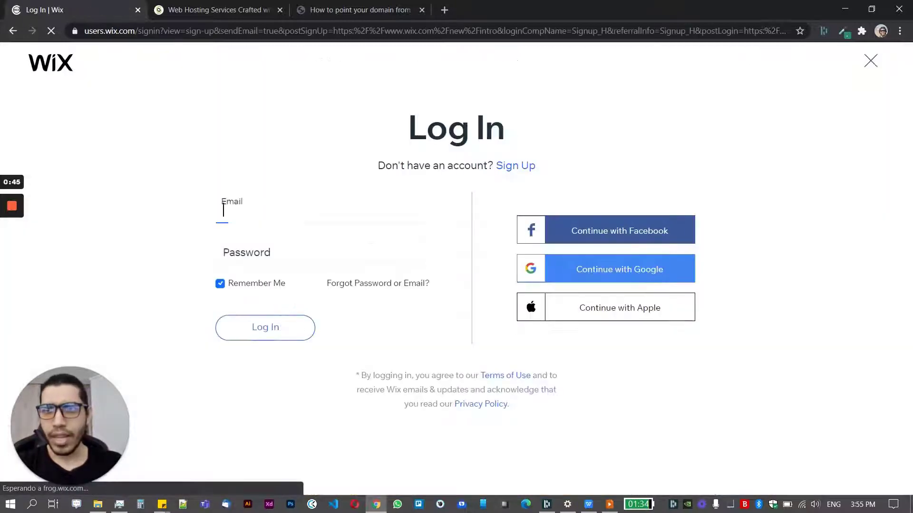
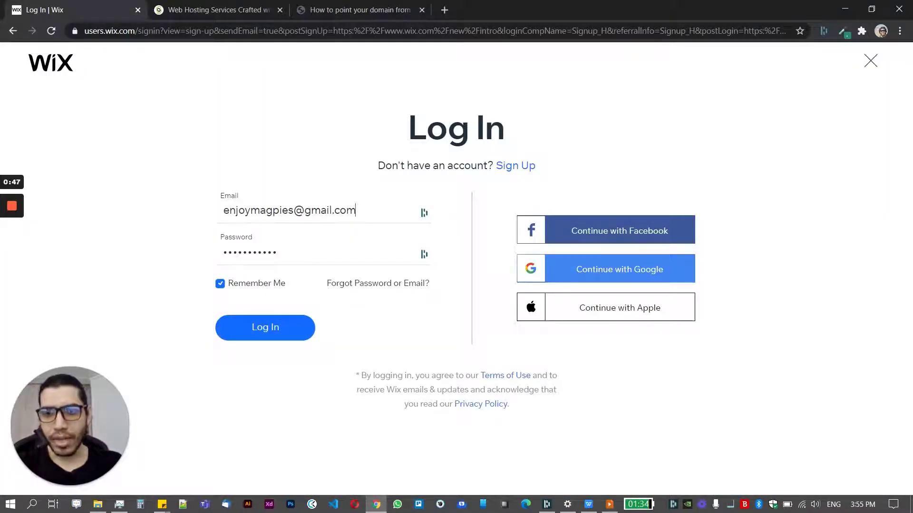
click(264, 327)
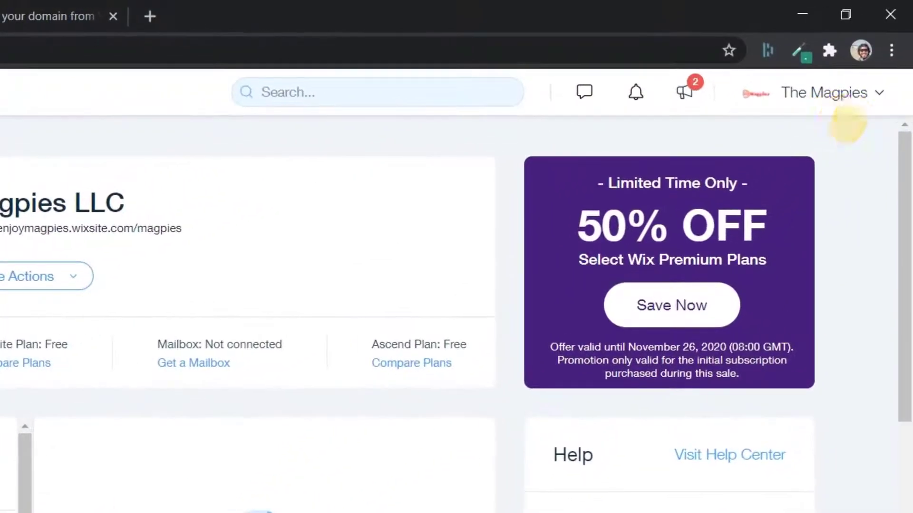
Step: From the account's Domains list, manage DNS records for enjoymagpies.com, showing its A and CNAME records
click(823, 92)
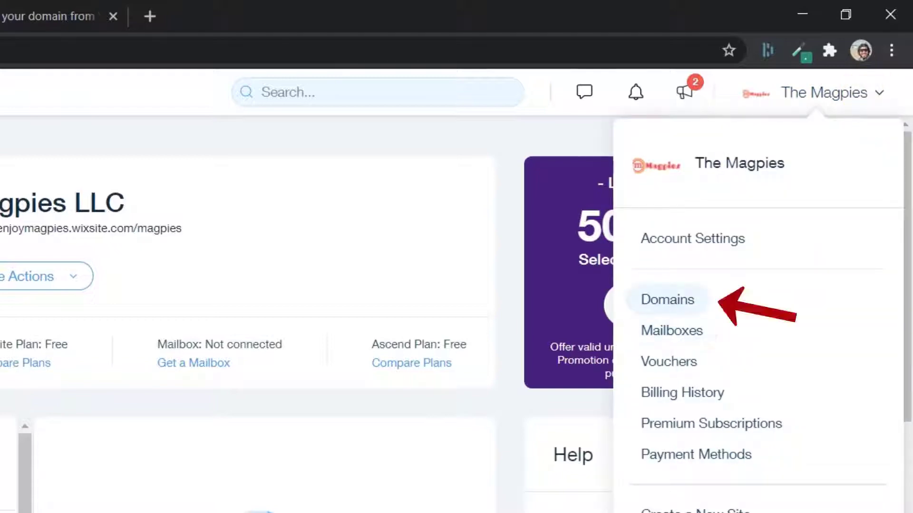
click(666, 299)
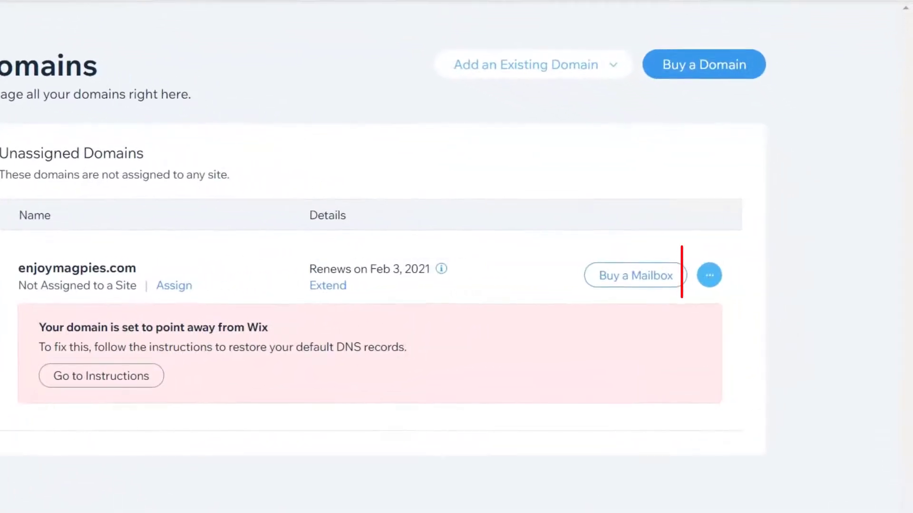
click(710, 275)
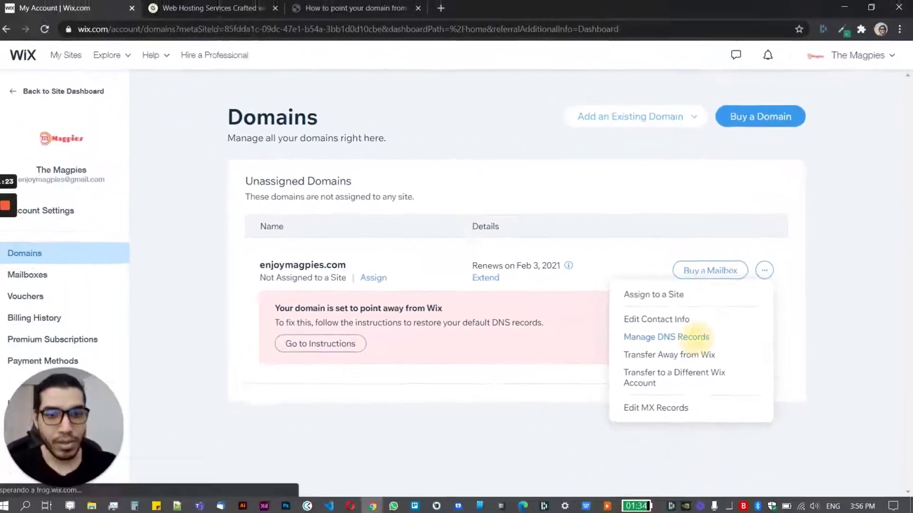
click(665, 336)
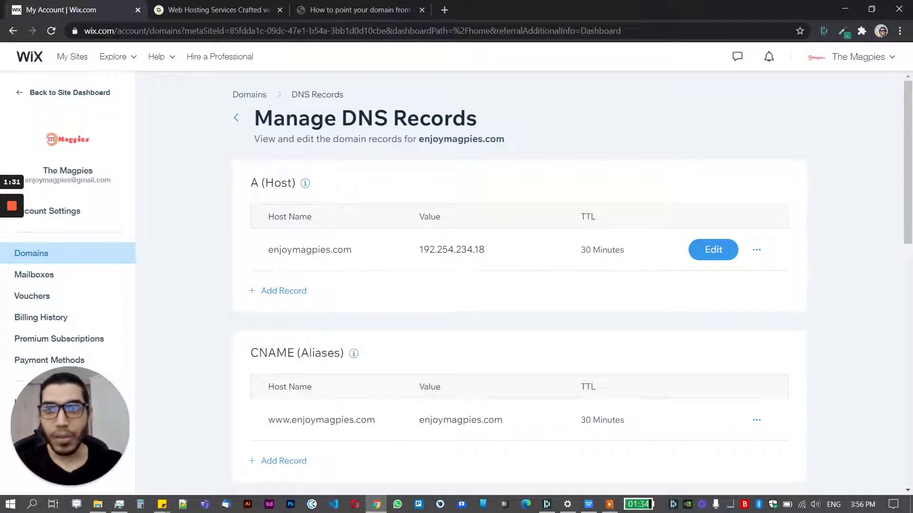
Step: Log in to SiteGround with the saved password and view the empty Websites list
click(216, 9)
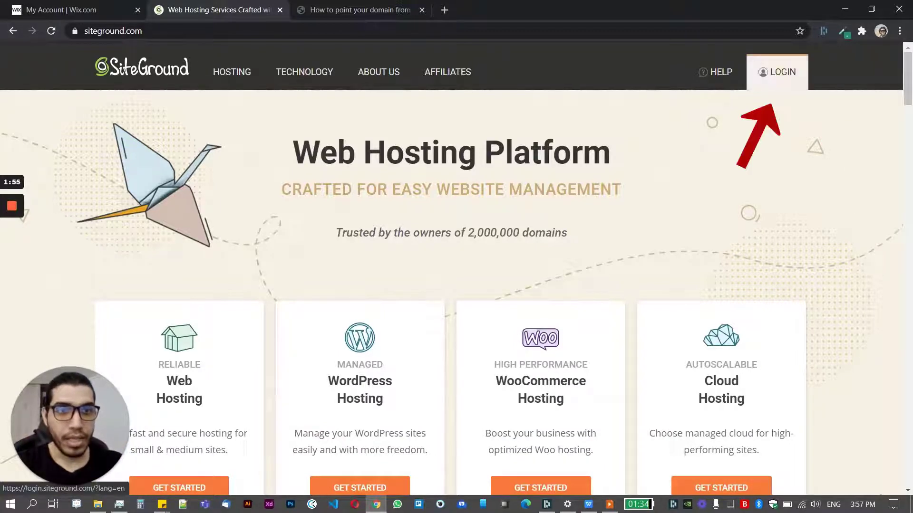
click(777, 71)
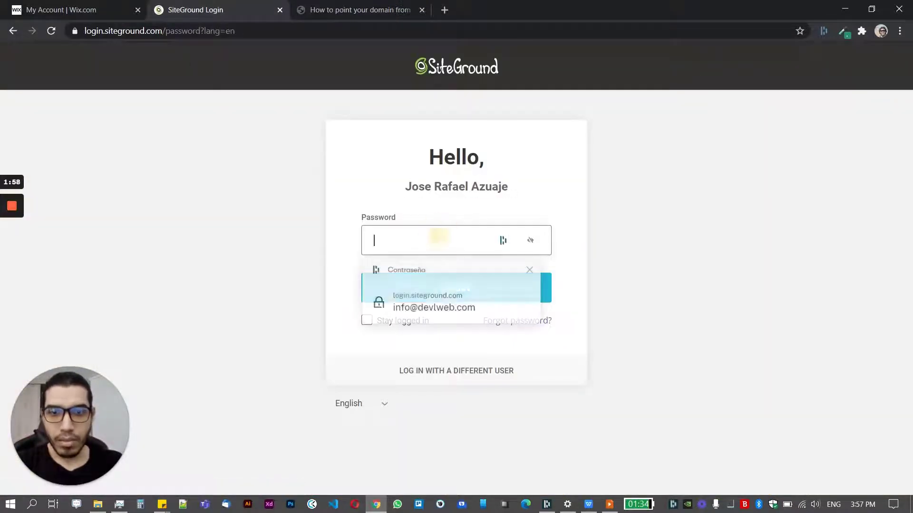
click(434, 307)
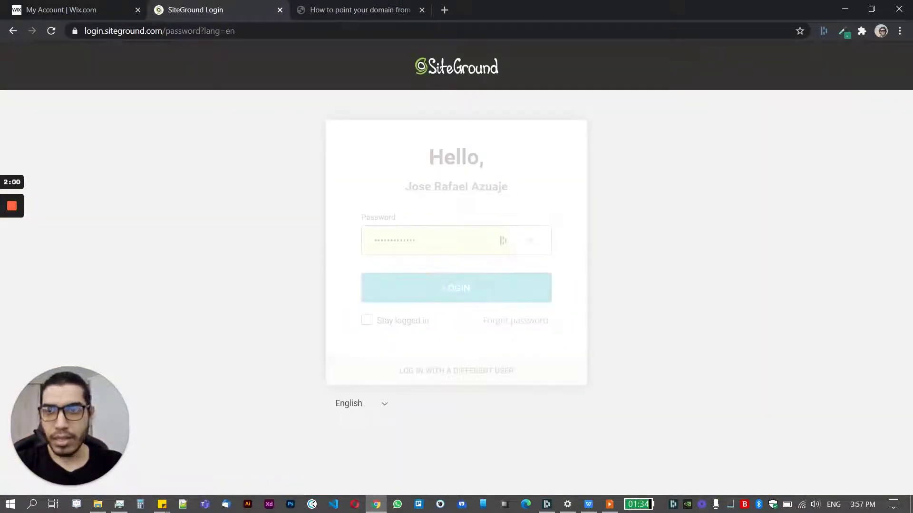
click(456, 287)
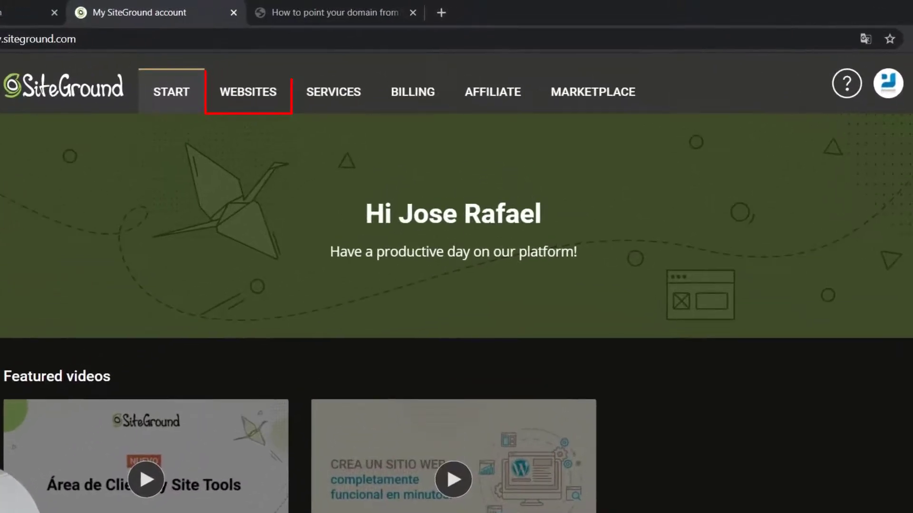
click(247, 91)
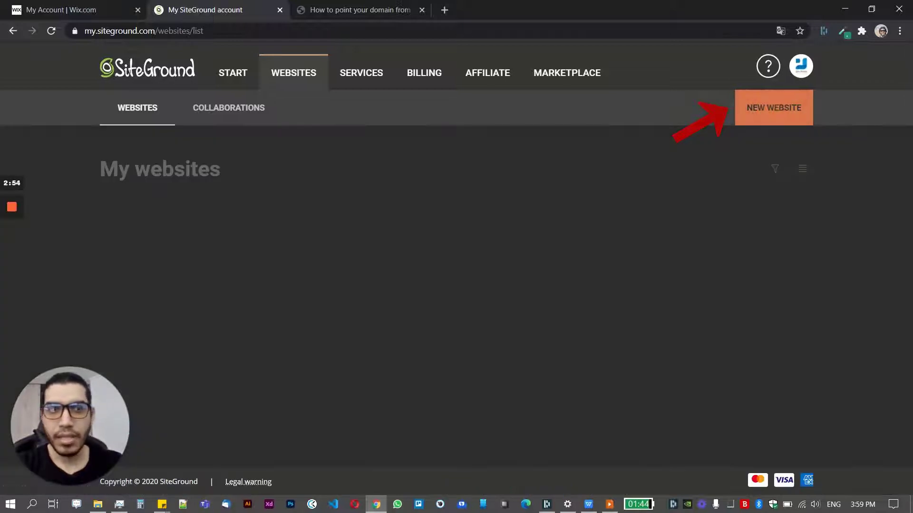
Step: Start a new SiteGround website on existing domain enjoymagpies.com, reaching the unregistered-domain notice
click(774, 107)
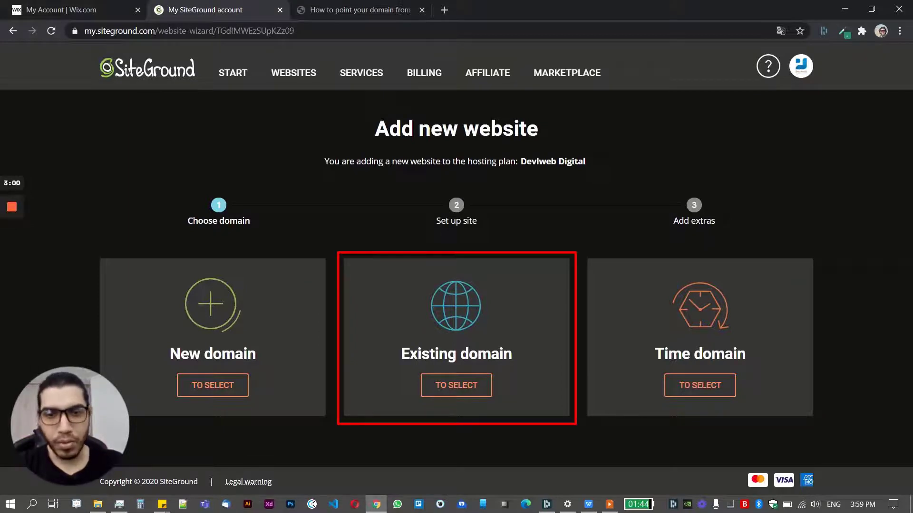
click(456, 385)
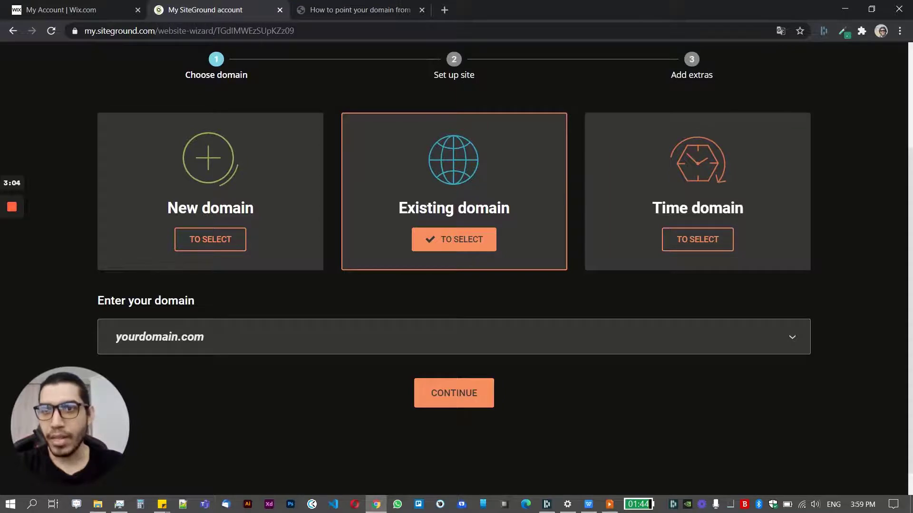
click(69, 9)
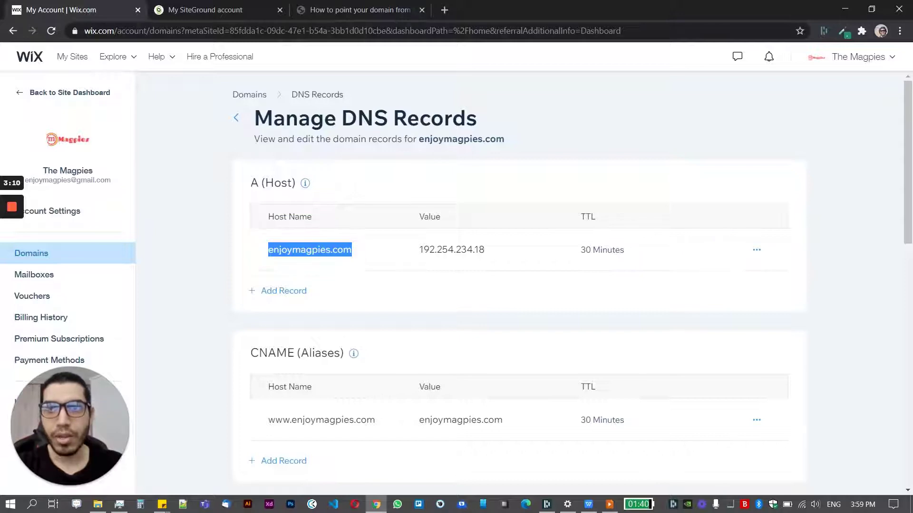
click(209, 9)
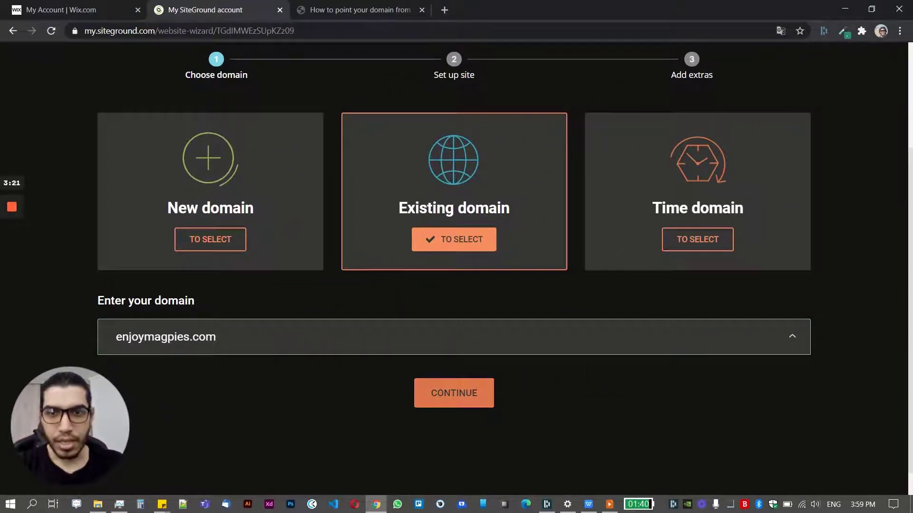
click(454, 393)
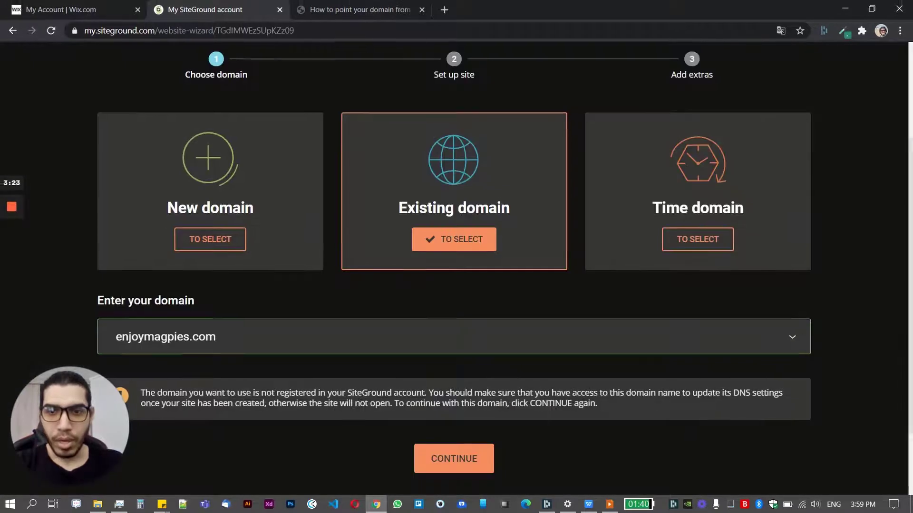
scroll(down, 3)
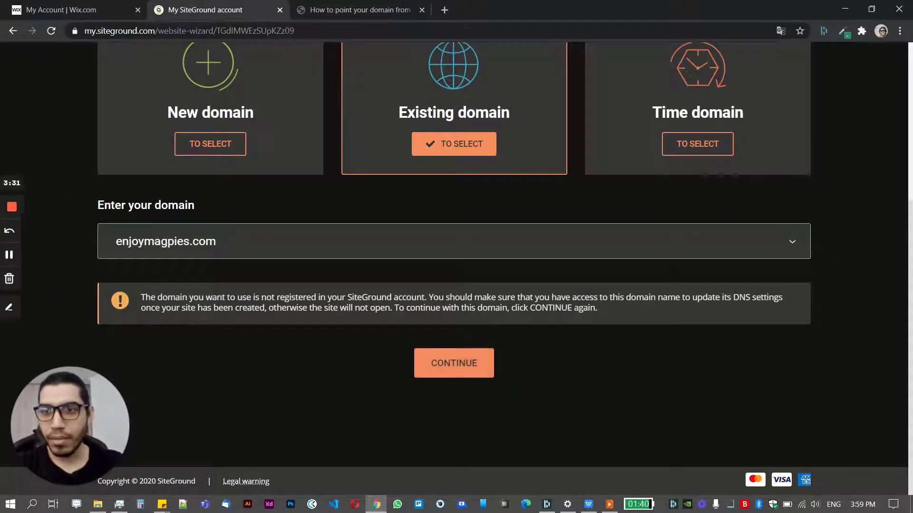
Step: Accept the domain warning and create an empty site, skipping app install and the SG Site Scanner add-on
click(453, 362)
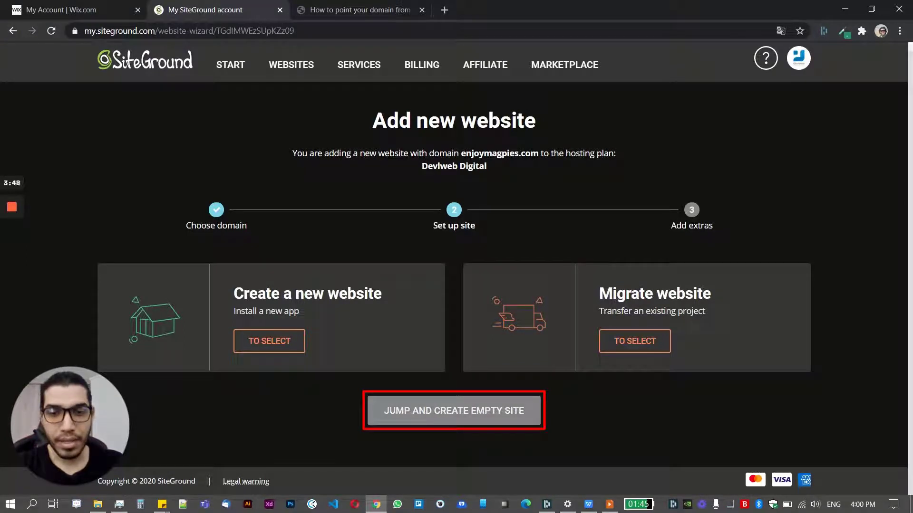
mouse_move(453, 410)
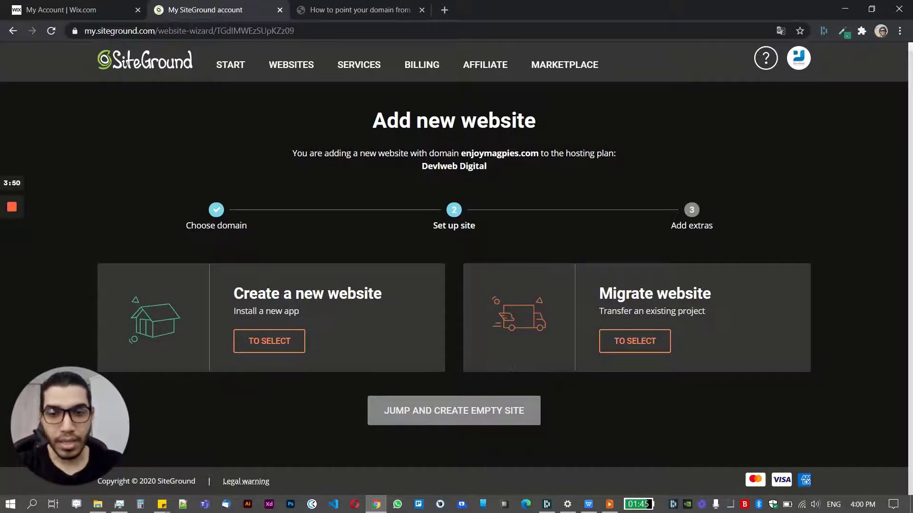
click(454, 411)
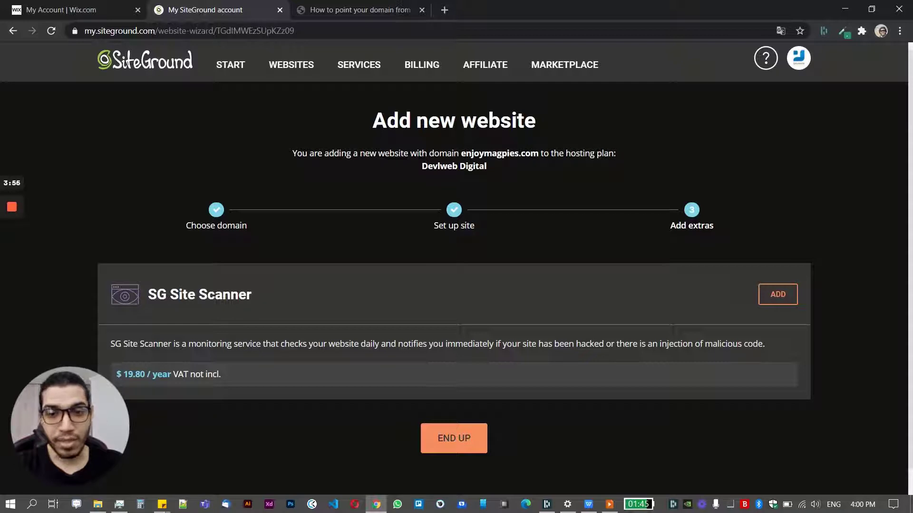
scroll(down, 3)
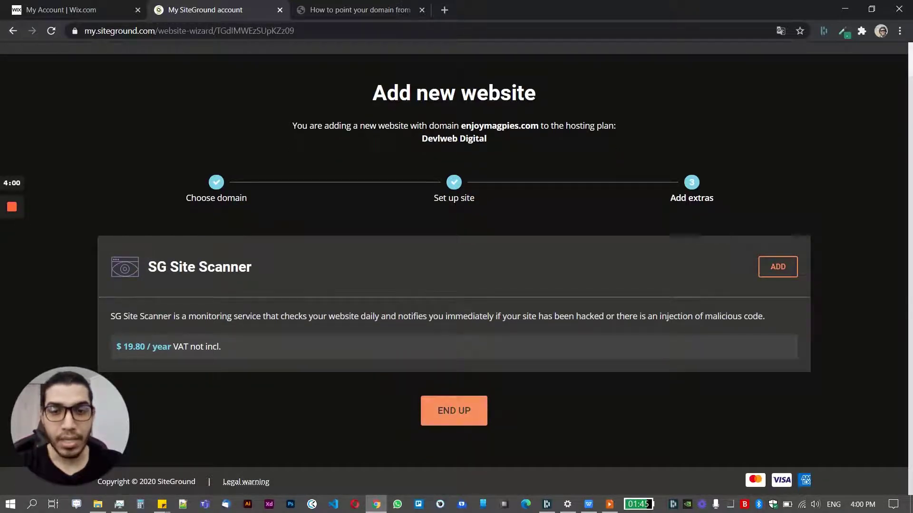
click(453, 410)
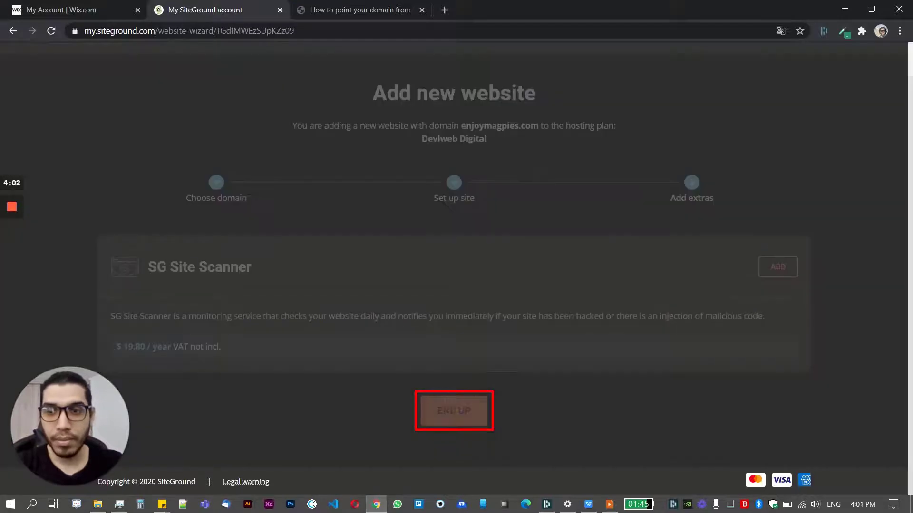
click(453, 410)
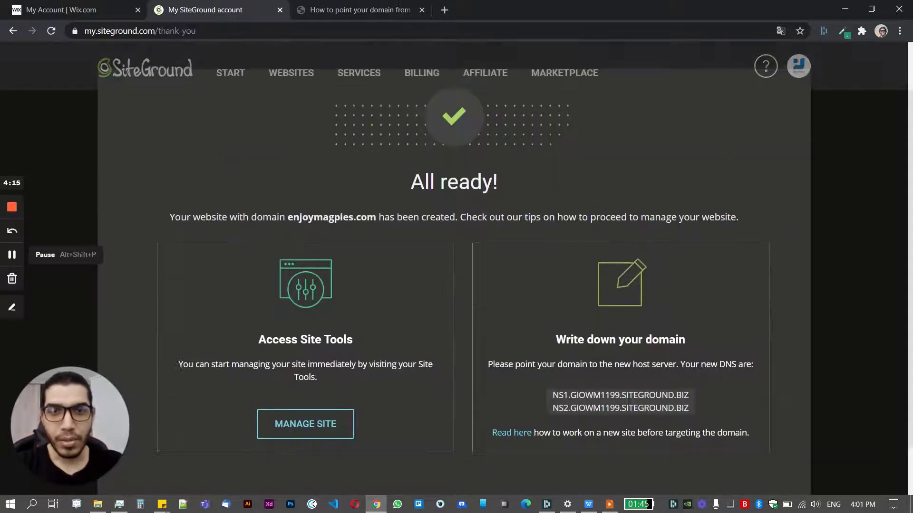
Step: From the 'All ready' page, enter Site Tools for the new enjoymagpies.com site
scroll(down, 3)
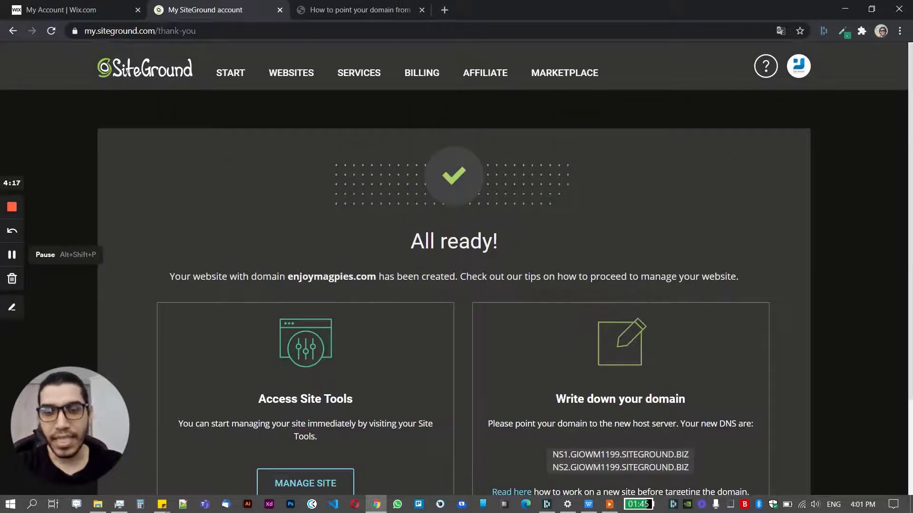
scroll(down, 3)
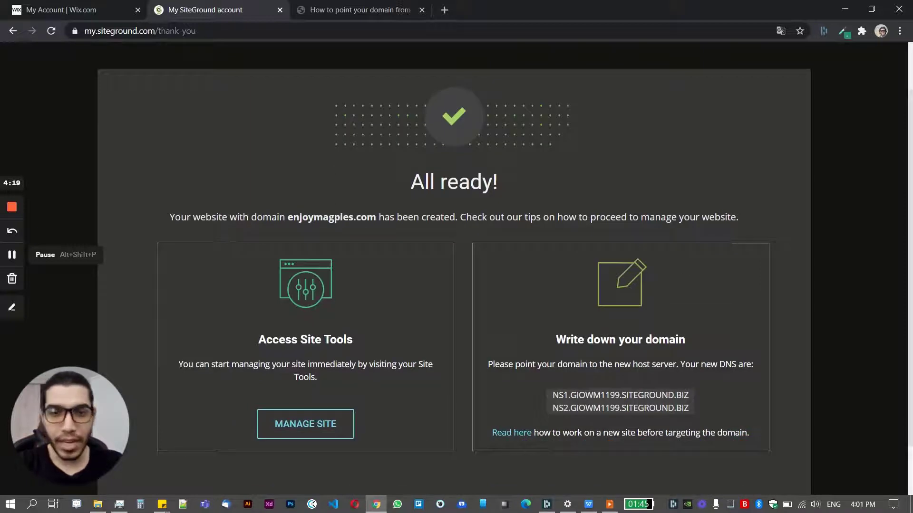
scroll(up, 3)
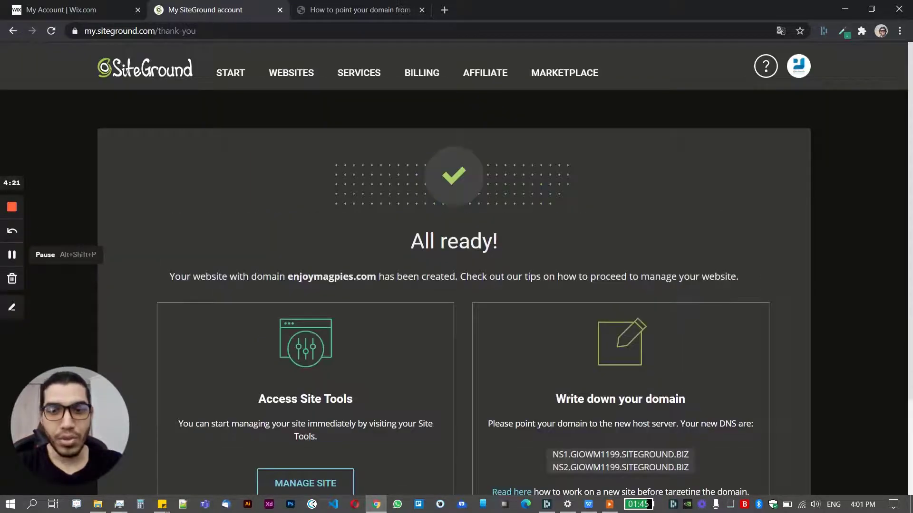
scroll(down, 3)
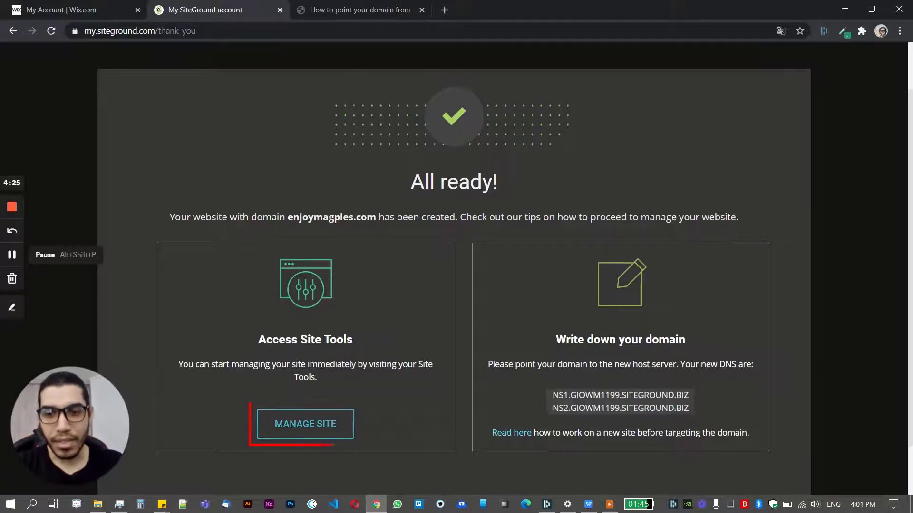
click(306, 424)
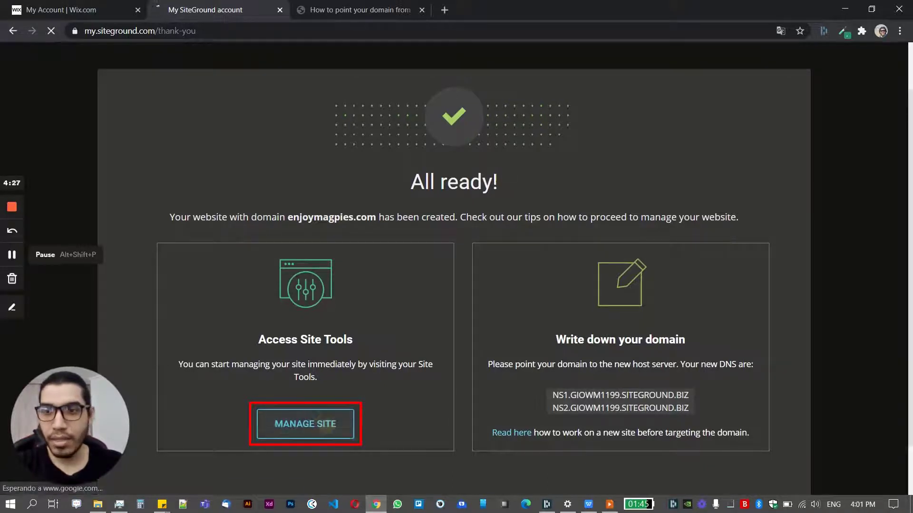
click(304, 424)
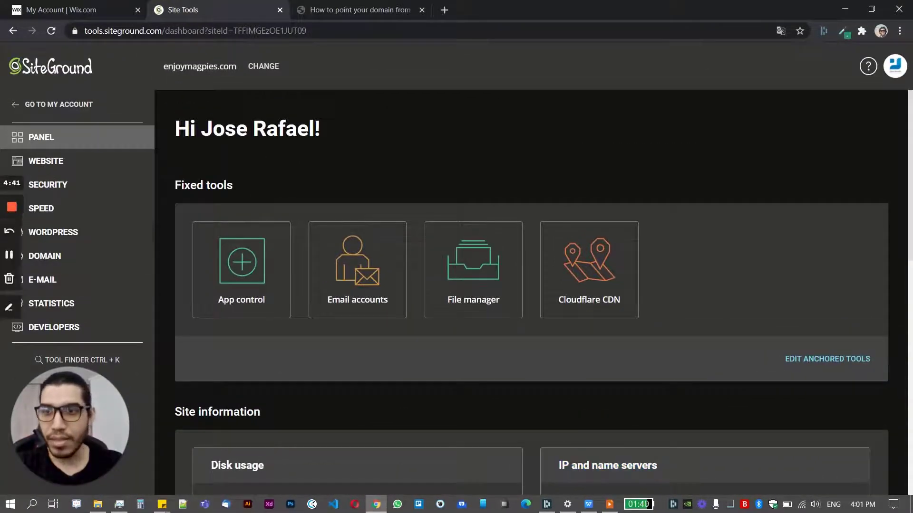
Step: Copy the Site IP from SiteGround's IP and name servers panel and return to Wix
scroll(down, 3)
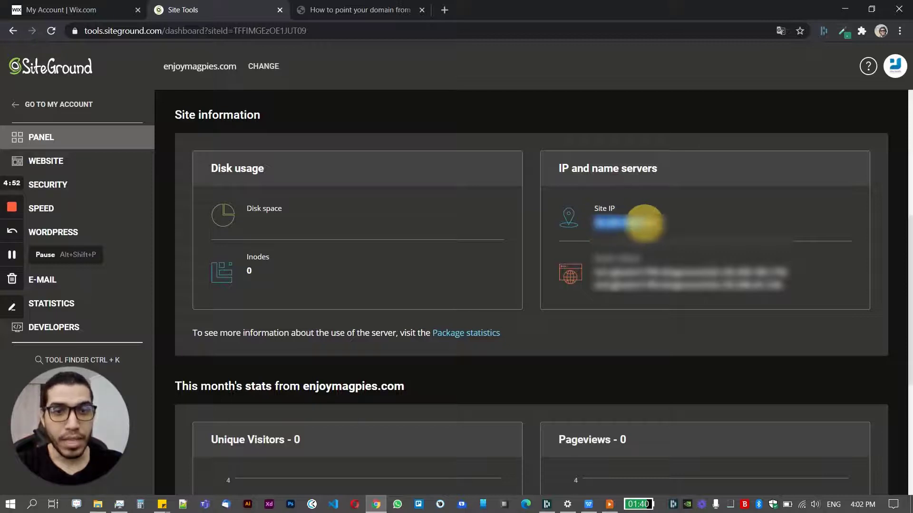
right_click(623, 223)
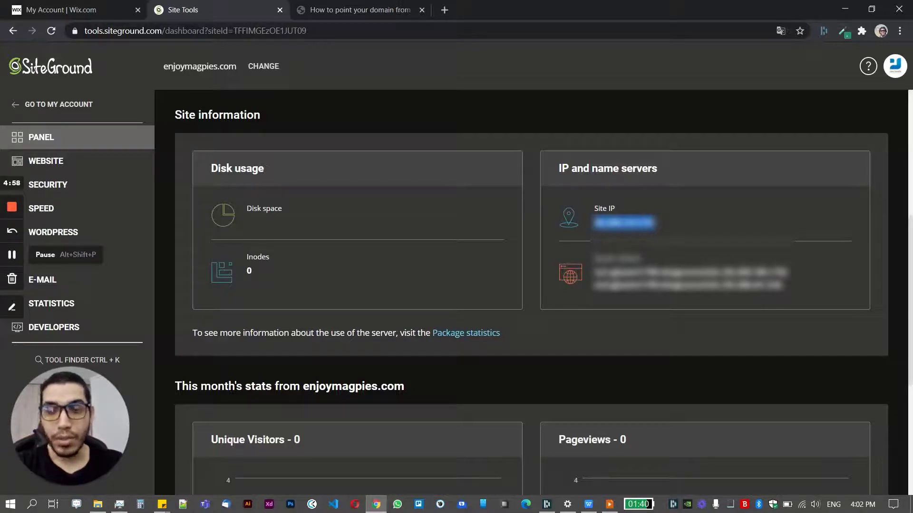
click(58, 10)
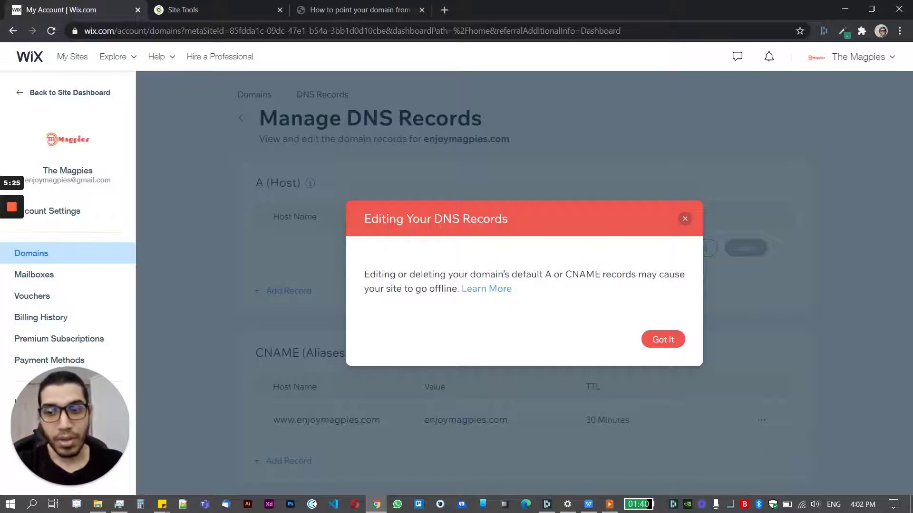
mouse_move(662, 339)
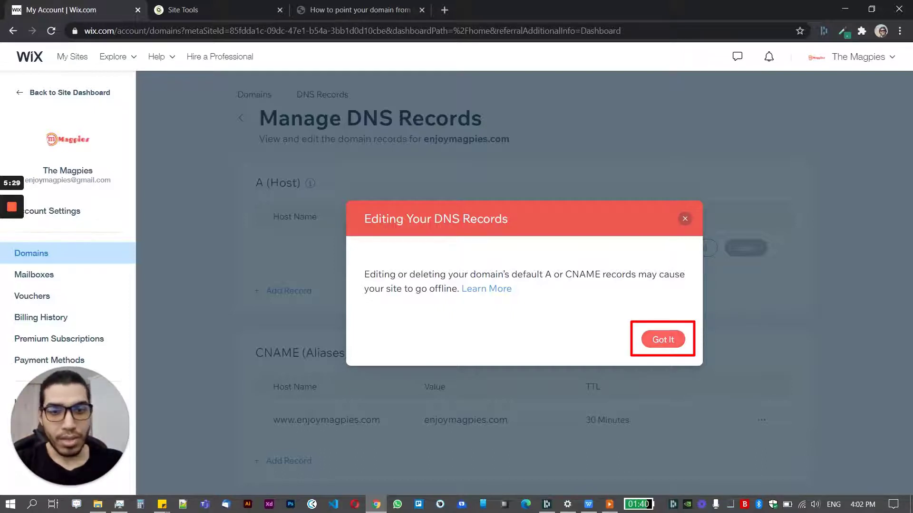
Step: Acknowledge Wix's default-records warning with 'Got It' before editing the A record
click(661, 339)
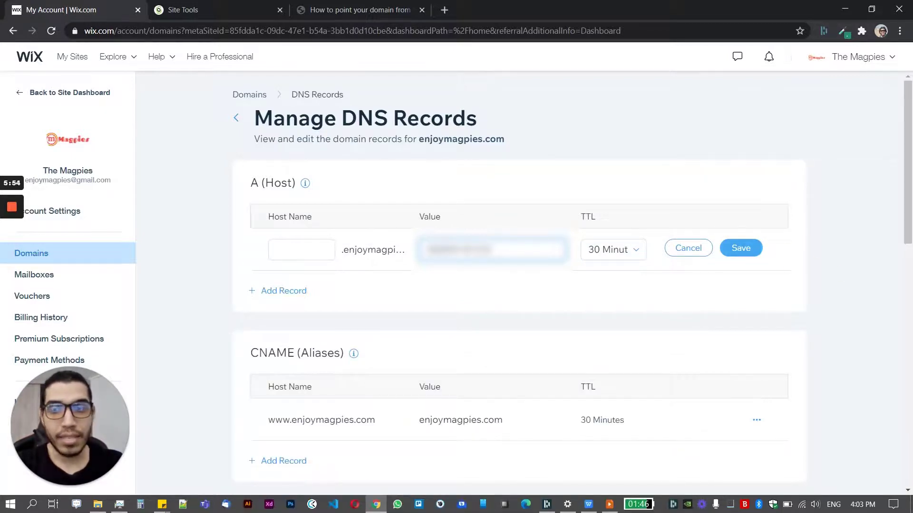
Step: Save and confirm the A record change so enjoymagpies.com points to the SiteGround IP
click(741, 248)
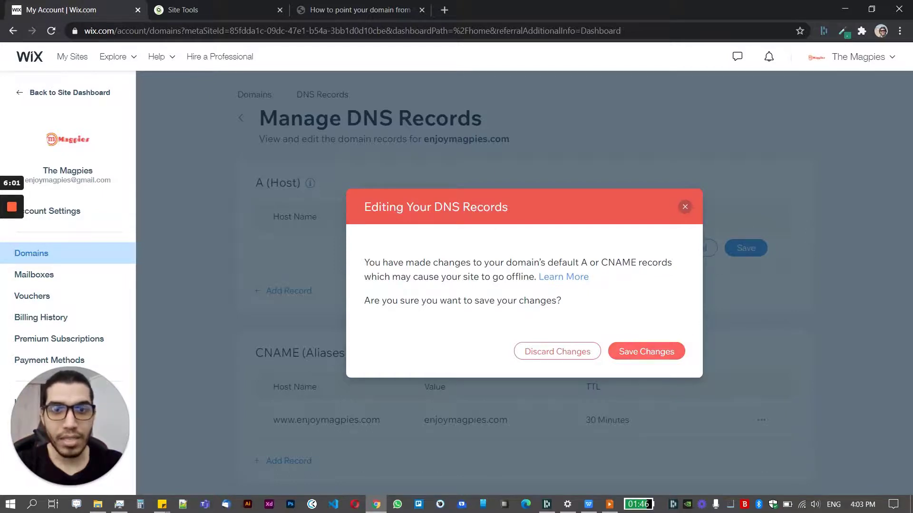
click(646, 350)
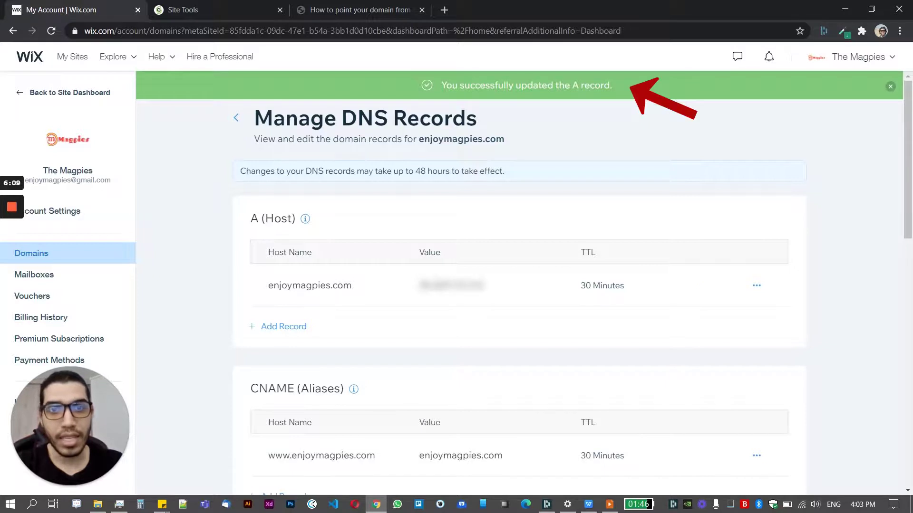
click(890, 87)
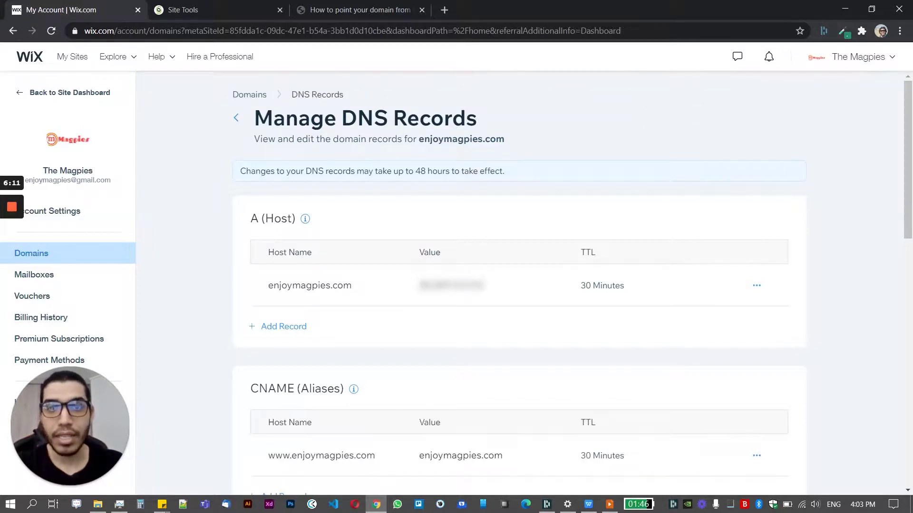